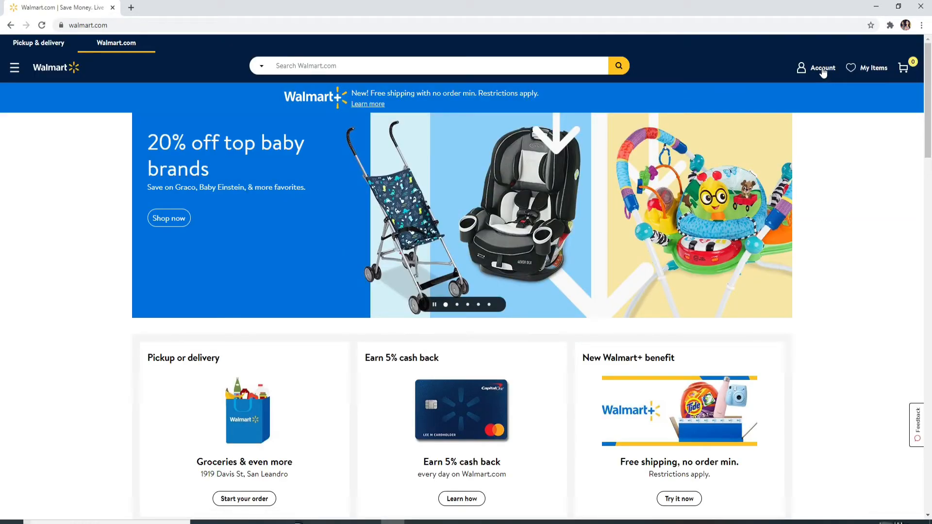
- Reach the Walmart sign-in page via Account > Sign In and focus the Password field
{"action": "left_click", "coordinate": [824, 67]}
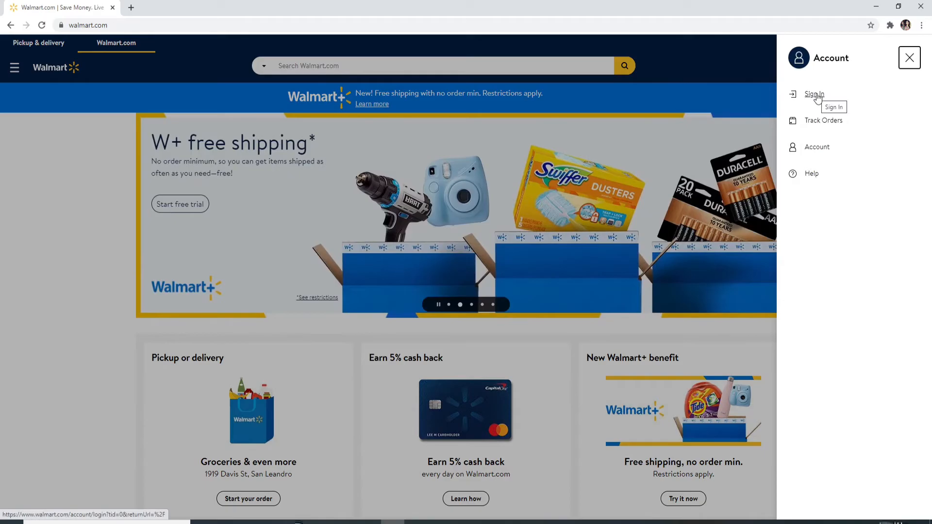
{"action": "left_click", "coordinate": [814, 95]}
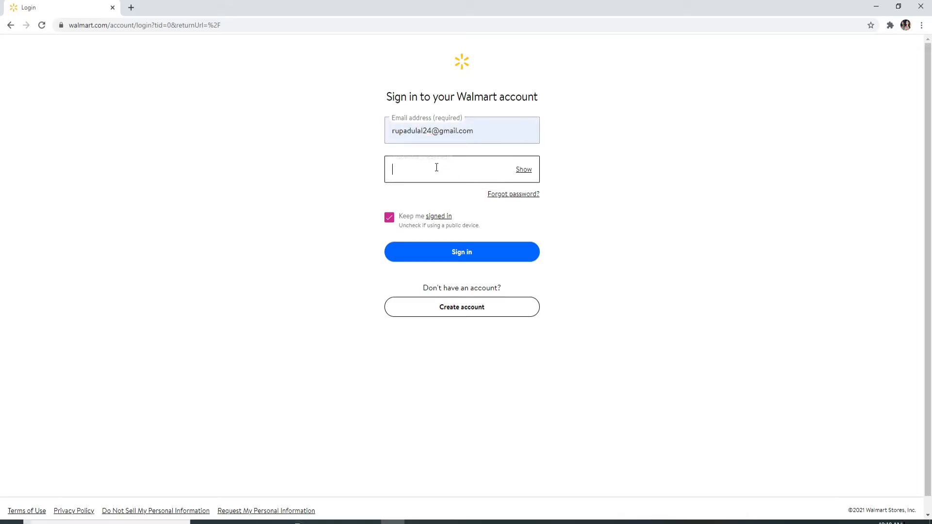
{"action": "mouse_move", "coordinate": [283, 191]}
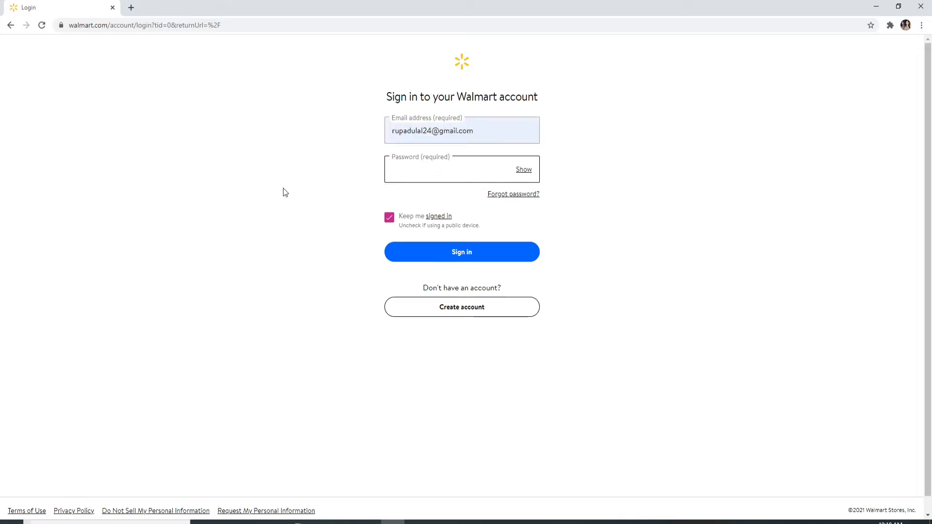
{"action": "mouse_move", "coordinate": [513, 196]}
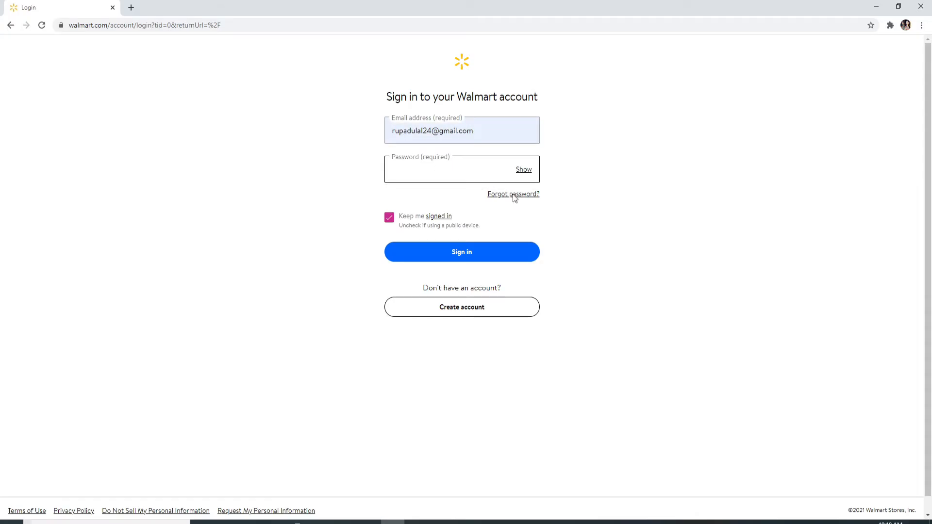
{"action": "left_click", "coordinate": [452, 169]}
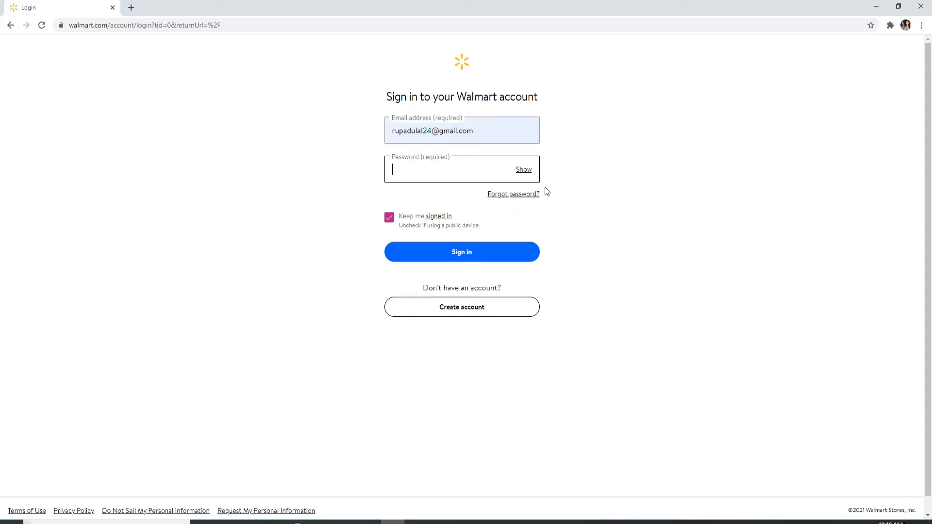
{"action": "mouse_move", "coordinate": [542, 201]}
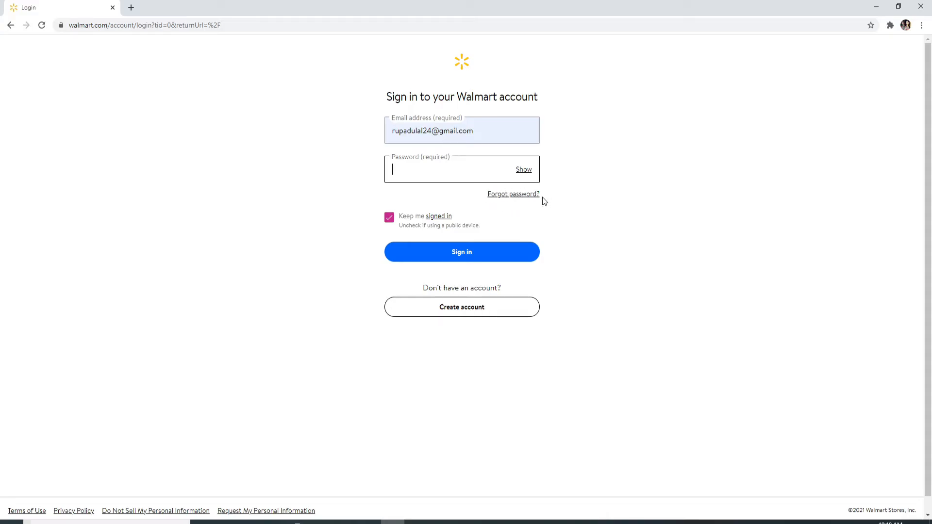
{"action": "mouse_move", "coordinate": [513, 194]}
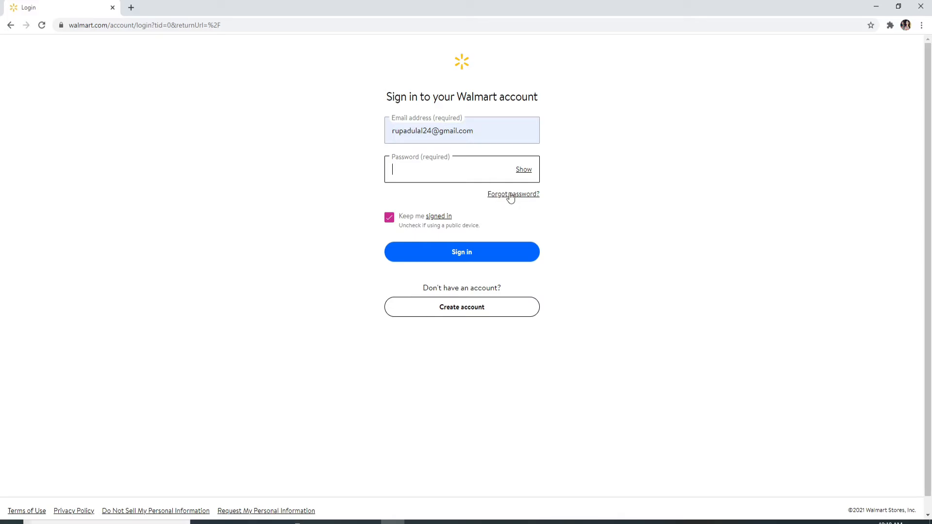
- Request a password reset for the prefilled account email via 'Forgot password?'
{"action": "left_click", "coordinate": [513, 195]}
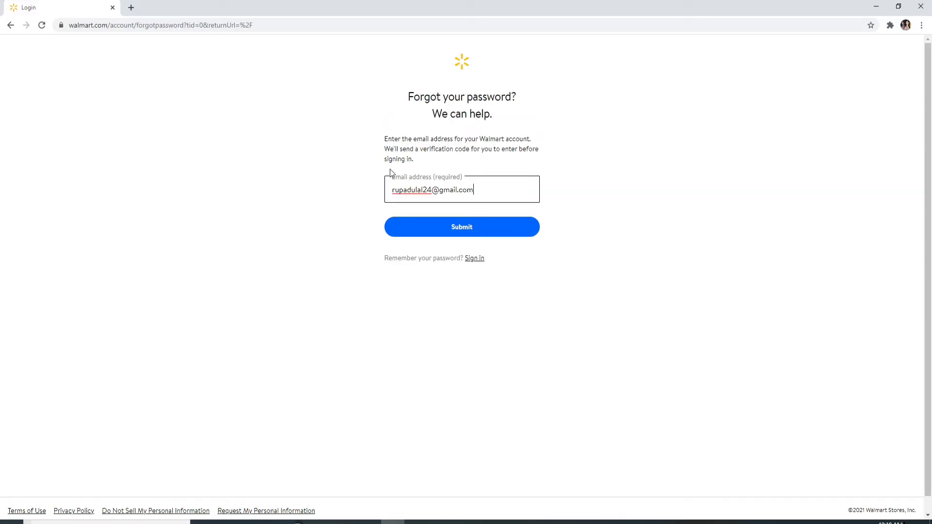
{"action": "mouse_move", "coordinate": [436, 185]}
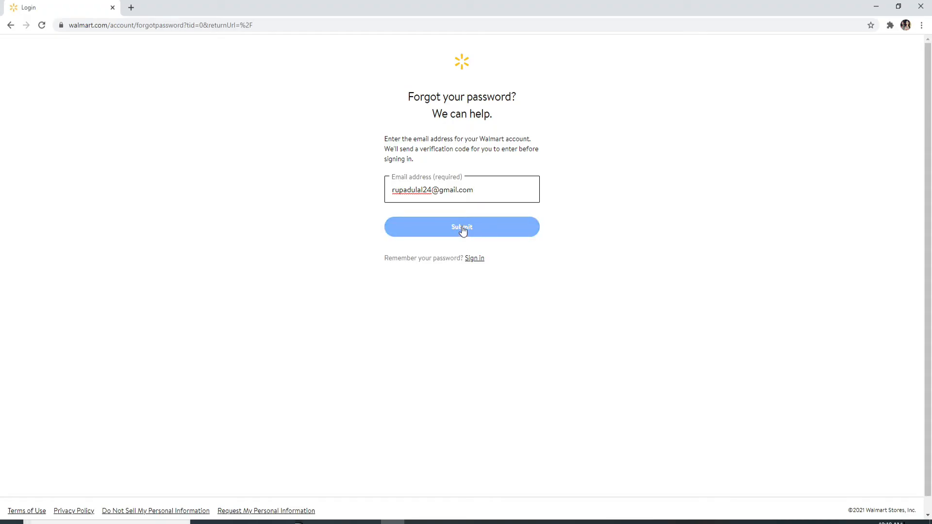
{"action": "mouse_move", "coordinate": [470, 252]}
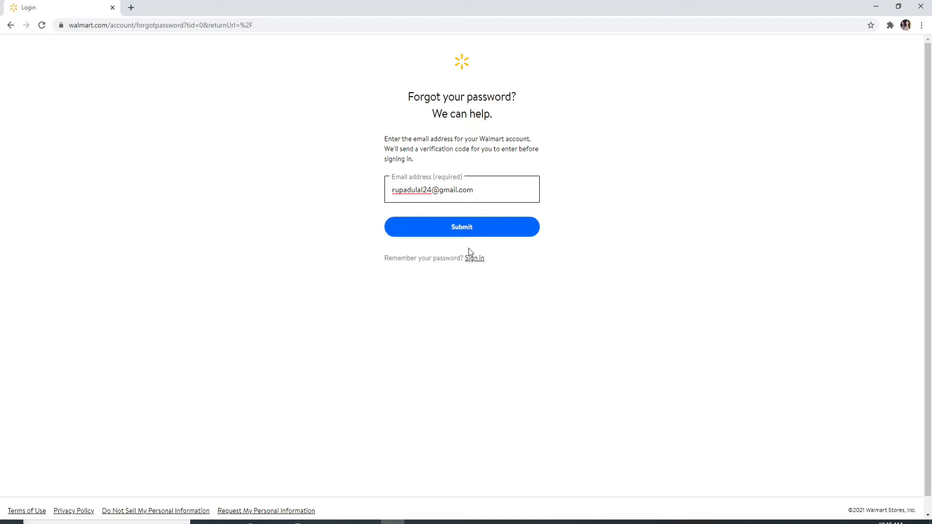
{"action": "mouse_move", "coordinate": [440, 329]}
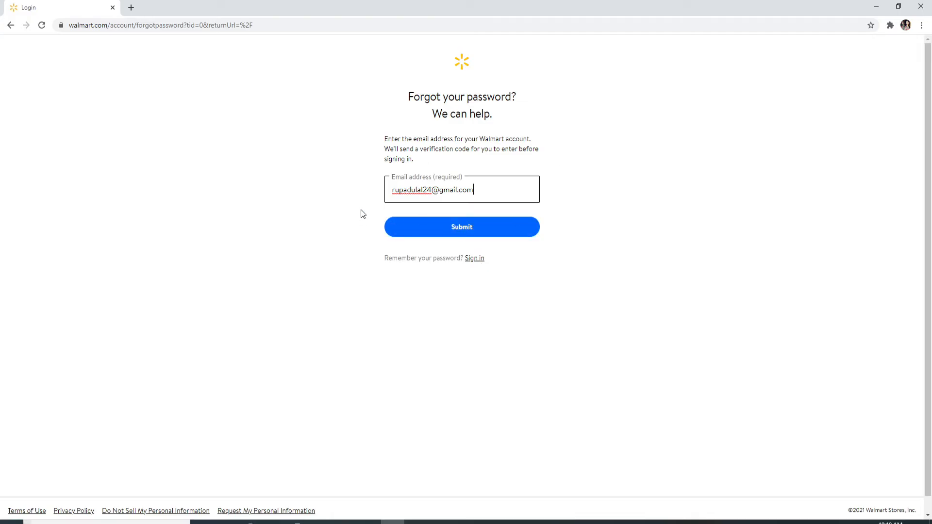
{"action": "left_click", "coordinate": [461, 226]}
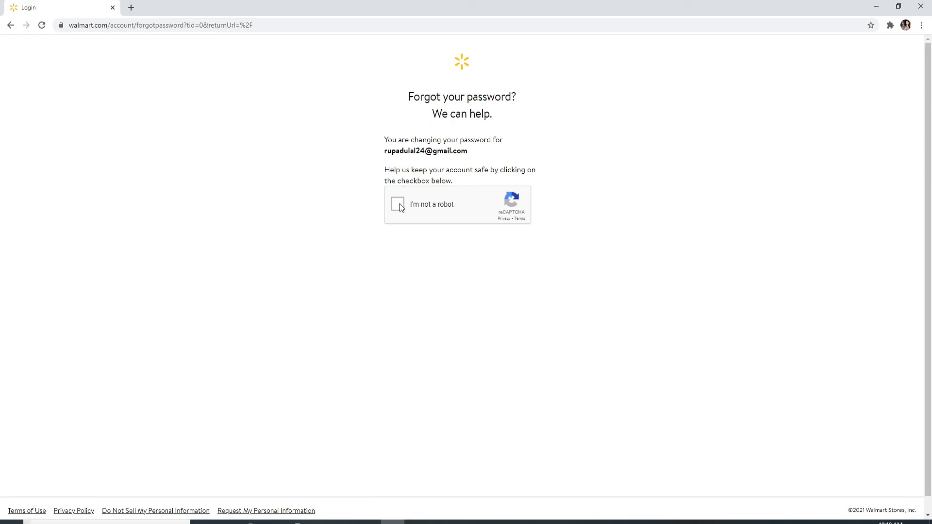
- Pass the 'I'm not a robot' check and switch to the Yahoo Mail inbox
{"action": "left_click", "coordinate": [398, 205]}
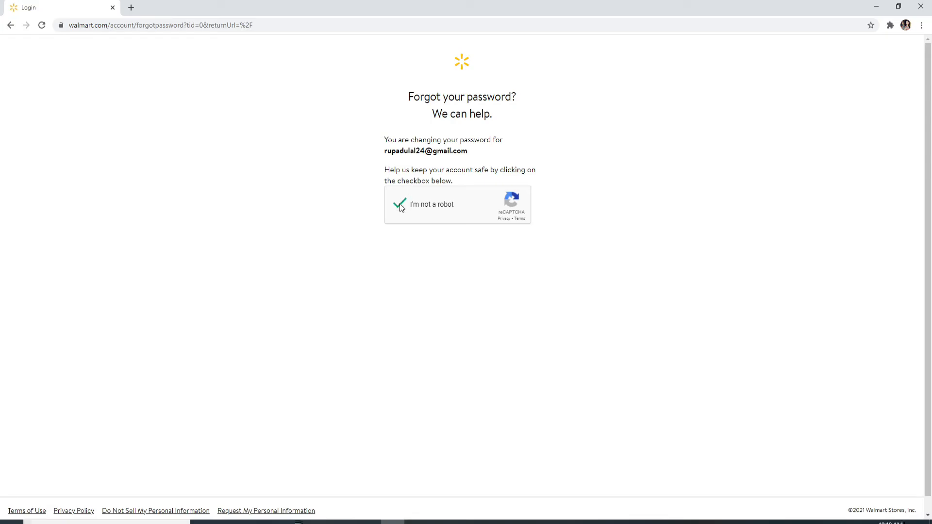
{"action": "left_click", "coordinate": [399, 205]}
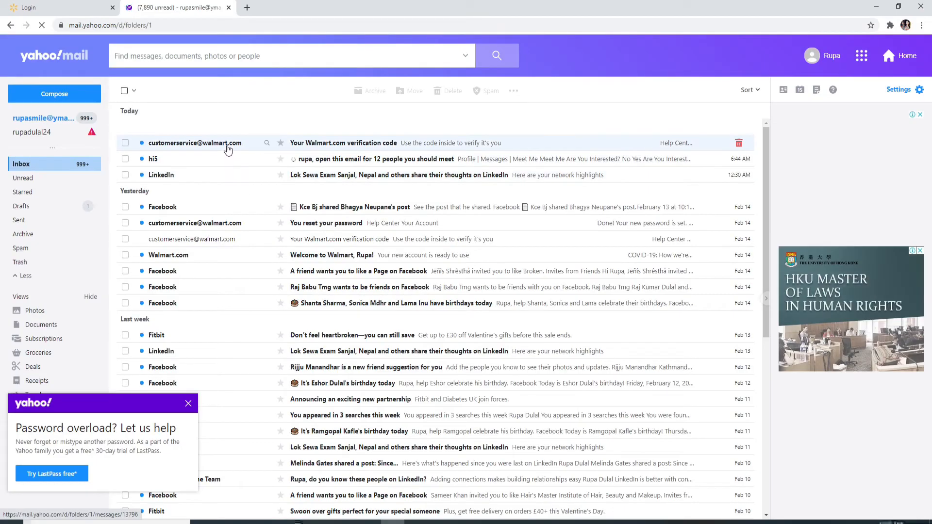
{"action": "left_click", "coordinate": [342, 143]}
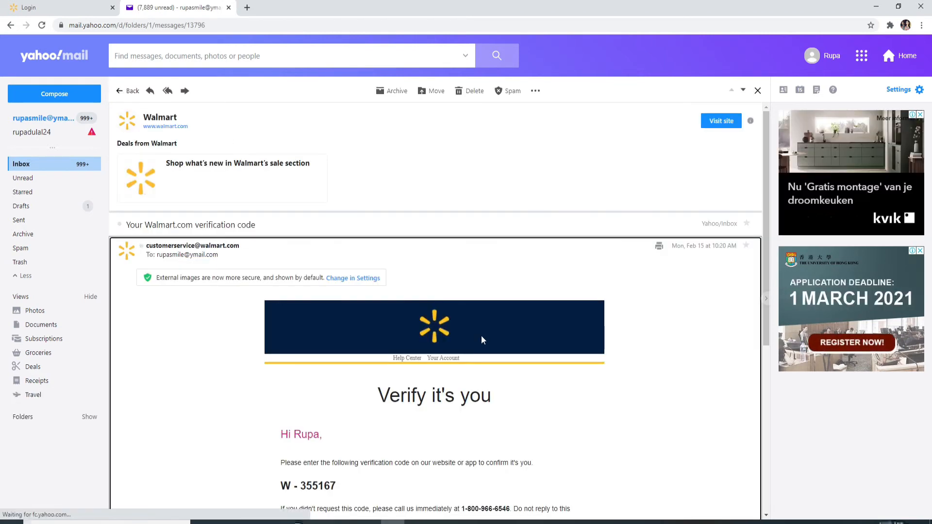
{"action": "scroll", "scroll_direction": "down", "scroll_amount": 3}
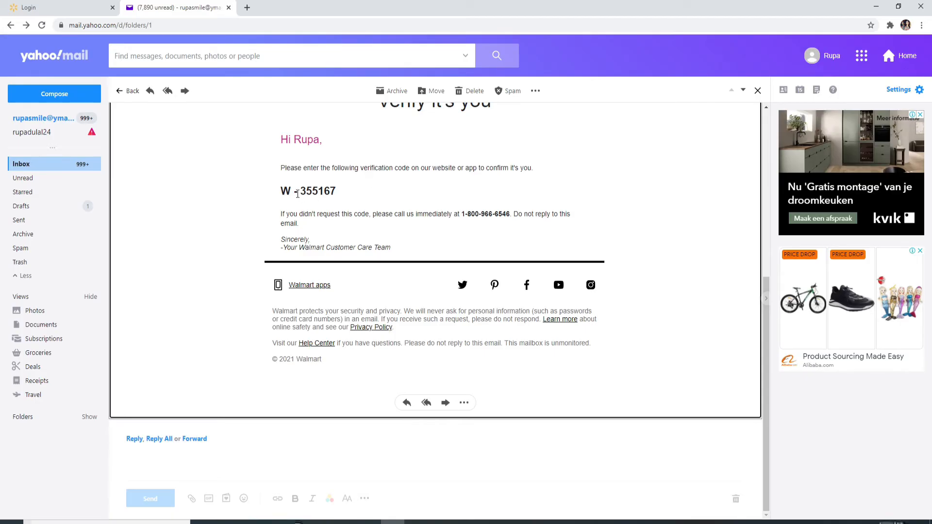
{"action": "double_click", "coordinate": [317, 192]}
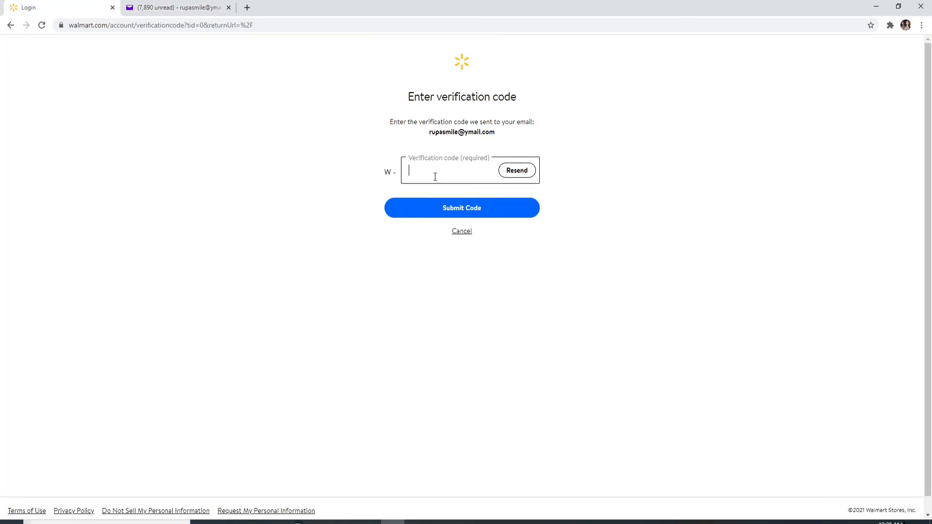
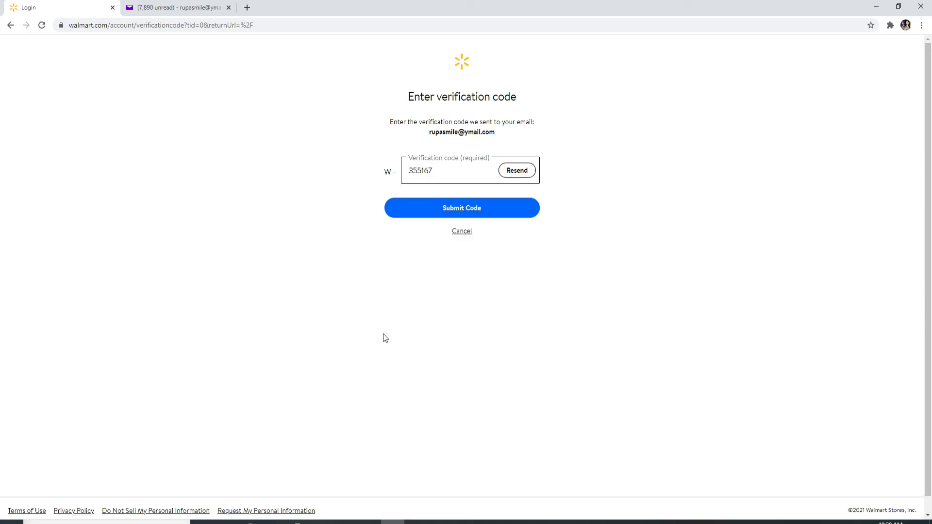
{"action": "left_click", "coordinate": [449, 171]}
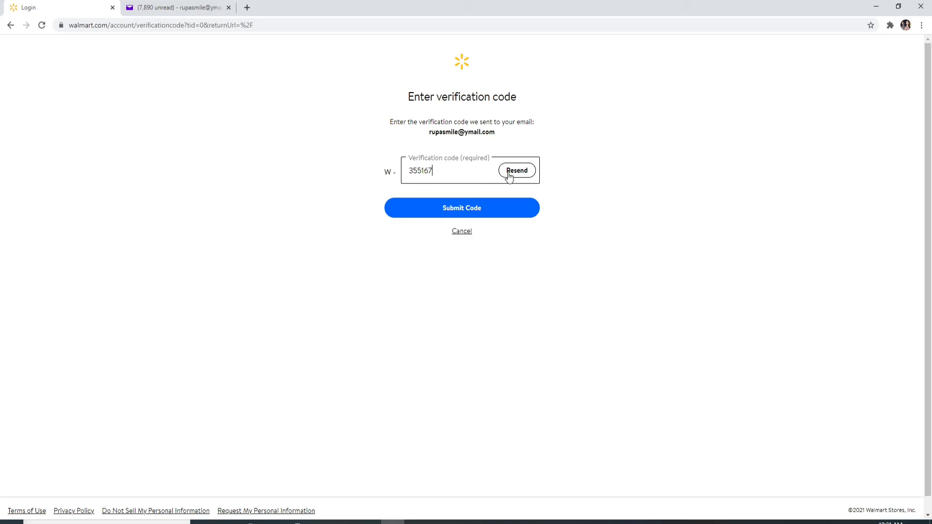
{"action": "mouse_move", "coordinate": [431, 239]}
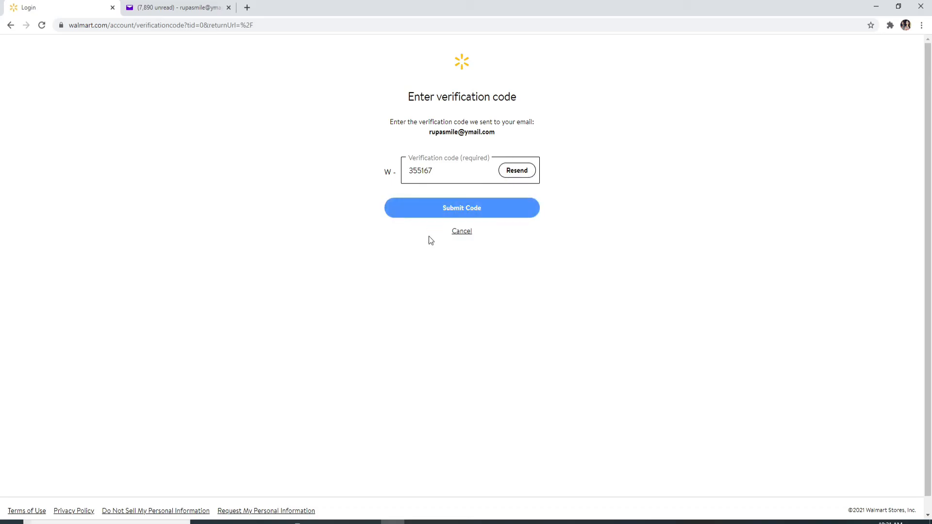
{"action": "left_click", "coordinate": [462, 208]}
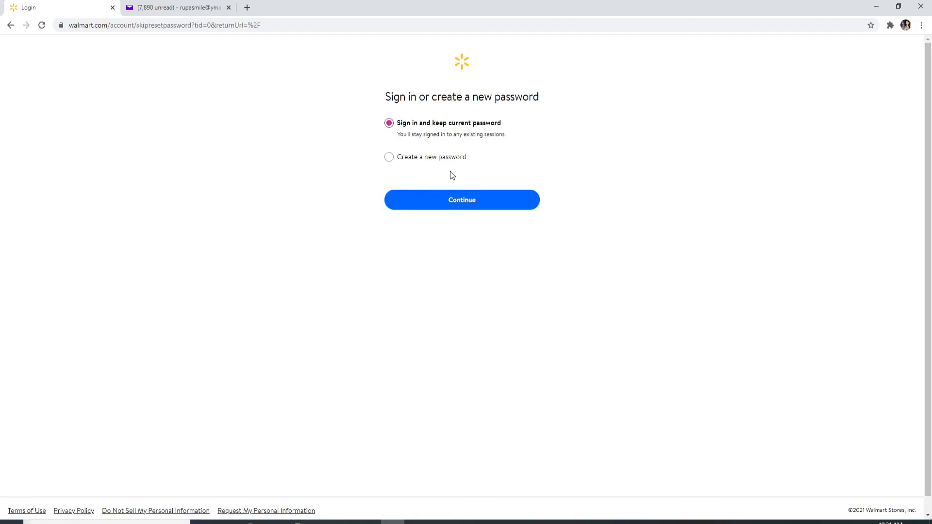
{"action": "mouse_move", "coordinate": [510, 136]}
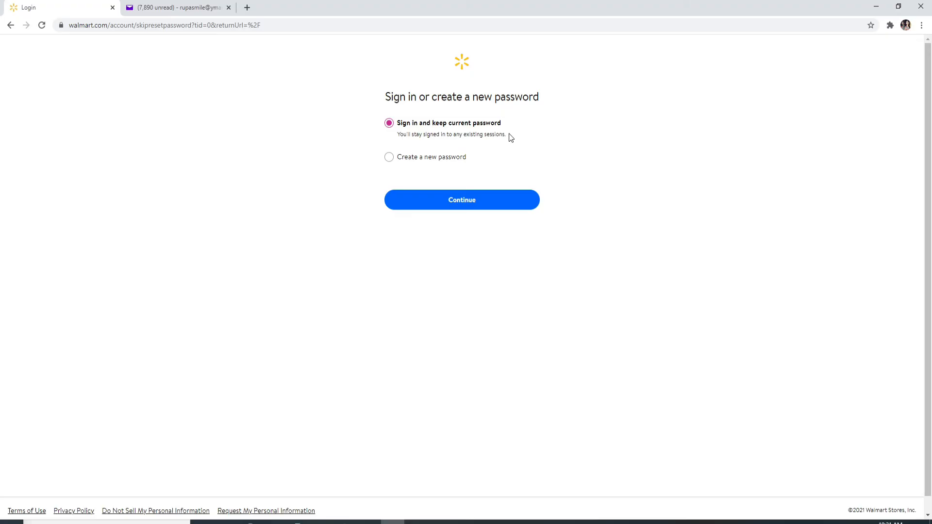
{"action": "mouse_move", "coordinate": [385, 149]}
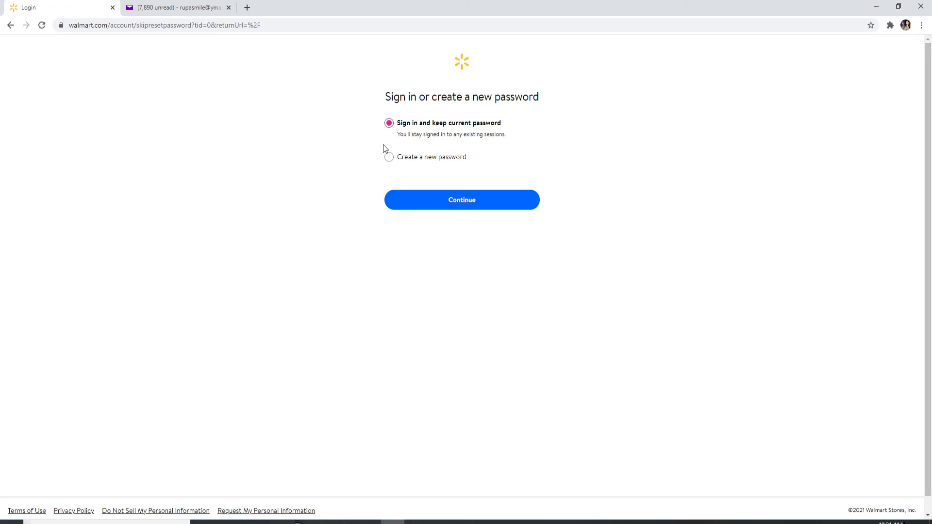
- Choose 'Create a new password', enter the new password and continue
{"action": "left_click", "coordinate": [389, 157]}
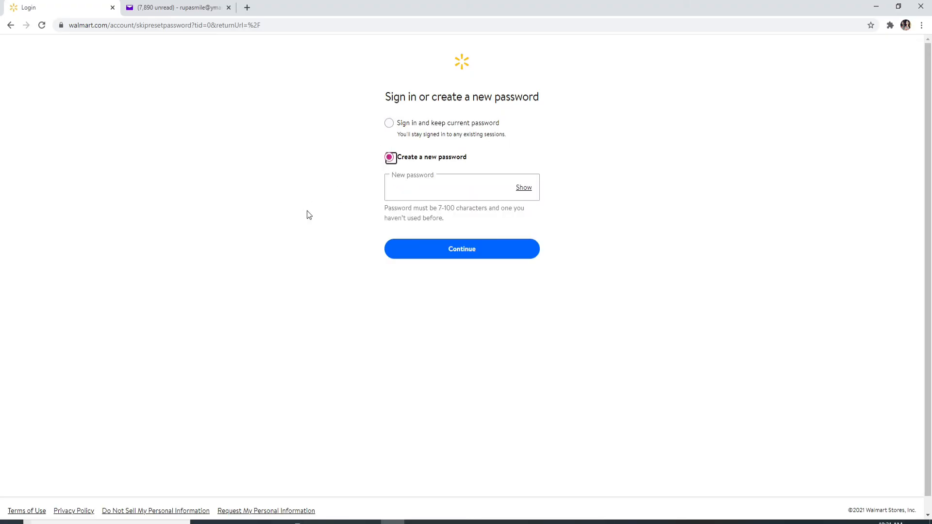
{"action": "left_click", "coordinate": [452, 187]}
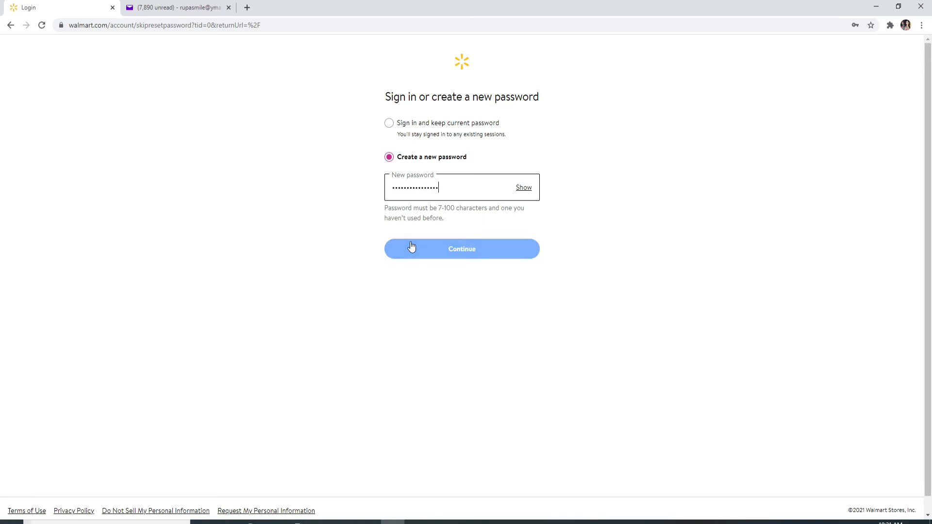
{"action": "mouse_move", "coordinate": [482, 217]}
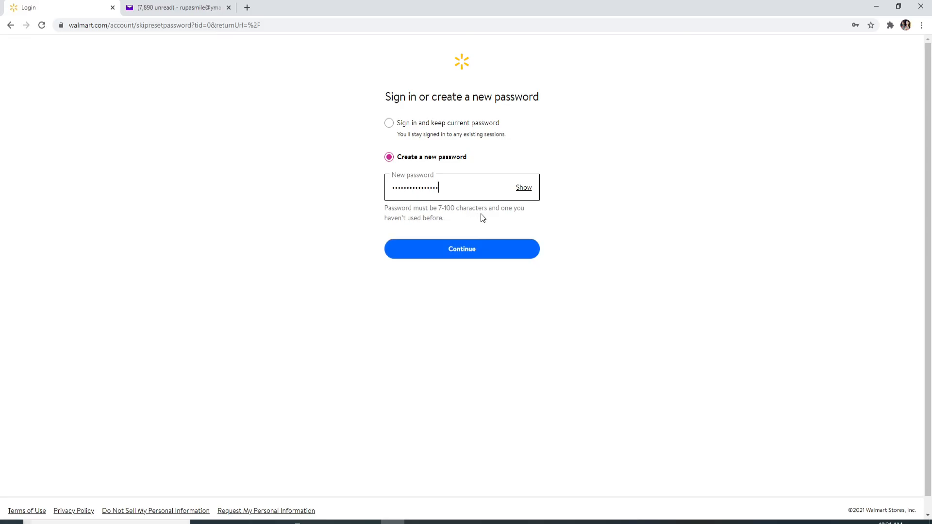
{"action": "mouse_move", "coordinate": [510, 218]}
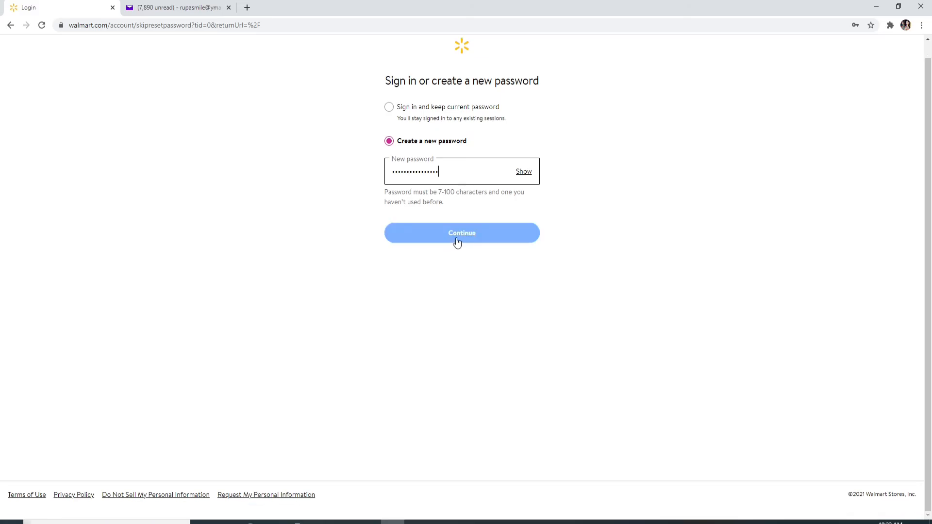
{"action": "left_click", "coordinate": [461, 233]}
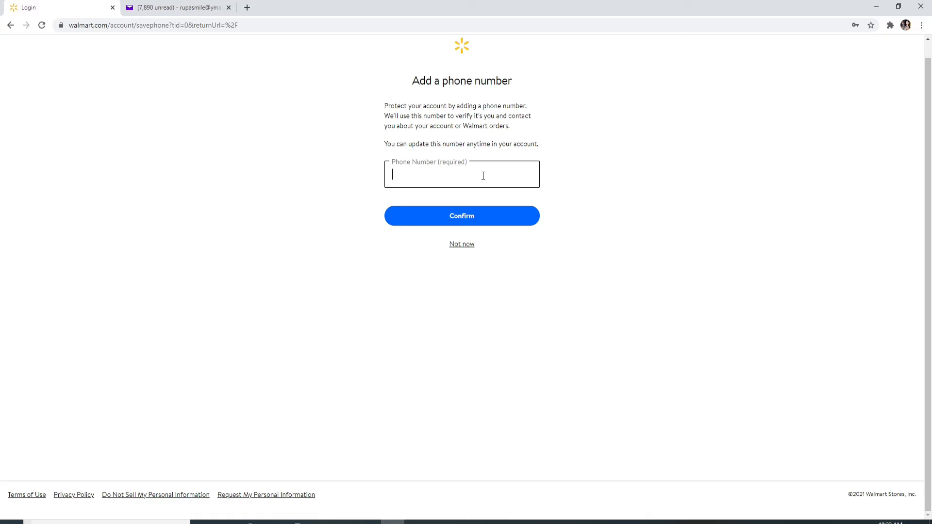
{"action": "mouse_move", "coordinate": [473, 174]}
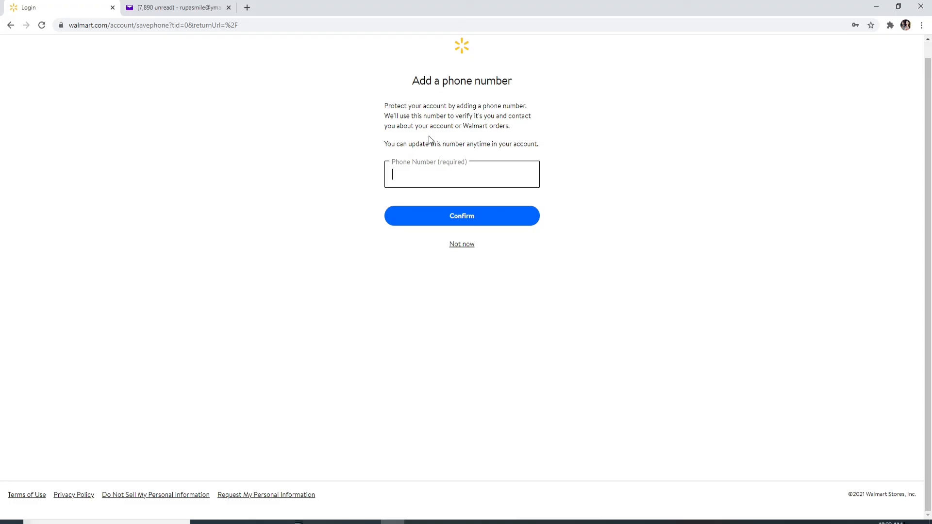
{"action": "mouse_move", "coordinate": [512, 142]}
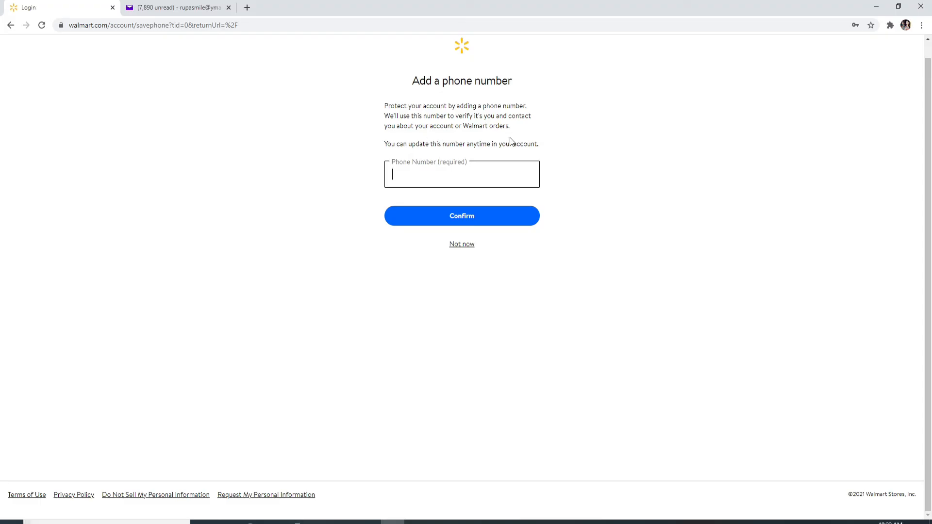
{"action": "mouse_move", "coordinate": [476, 223]}
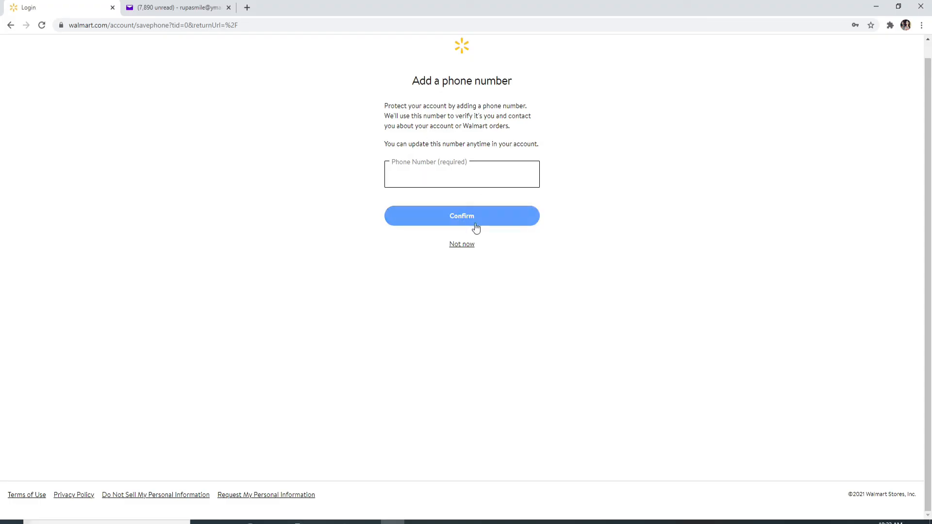
- Confirm past the phone-number request with the field left empty, returning to the homepage signed in
{"action": "left_click", "coordinate": [463, 244]}
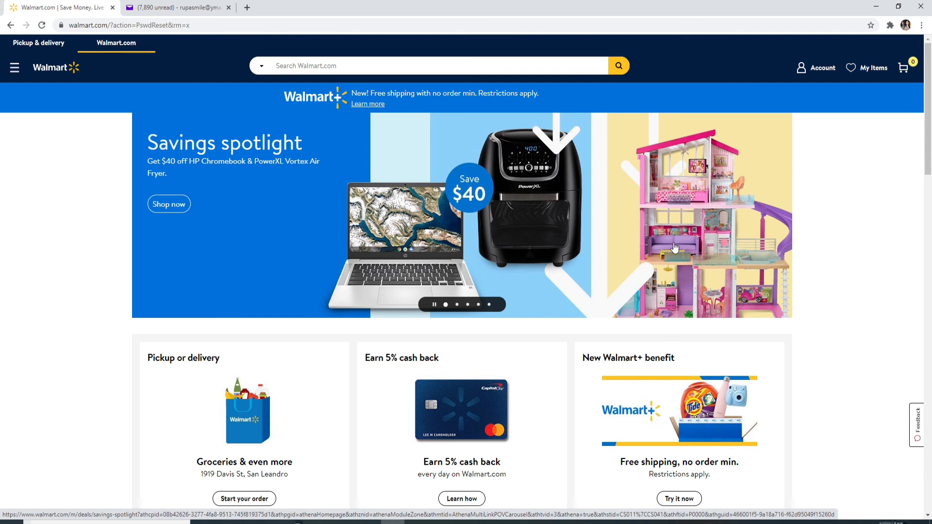
{"action": "scroll", "scroll_direction": "down", "scroll_amount": 3}
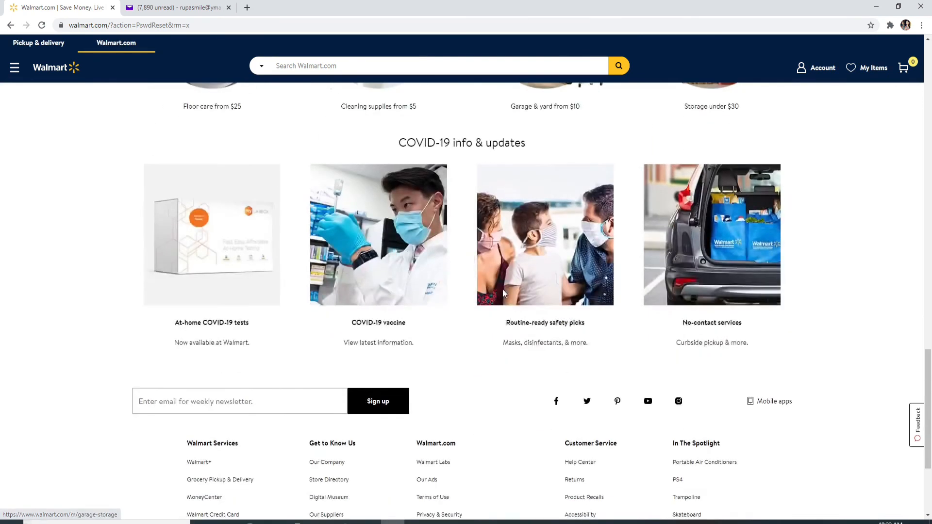